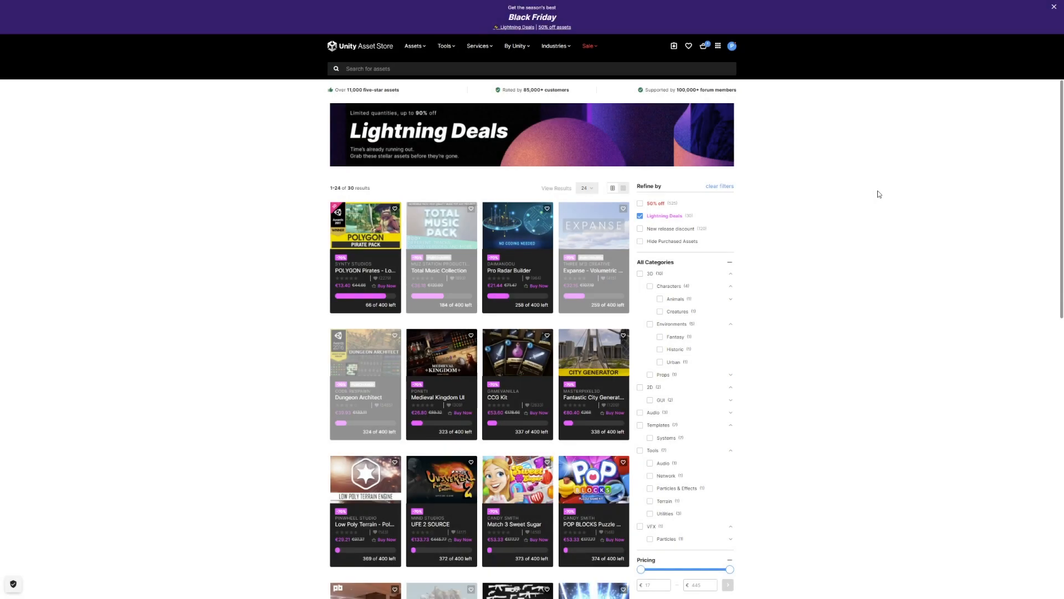
# Scroll to the pagination, view Lightning Deals 25–30 on page two, then return to page 1
pyautogui.scroll(-3)
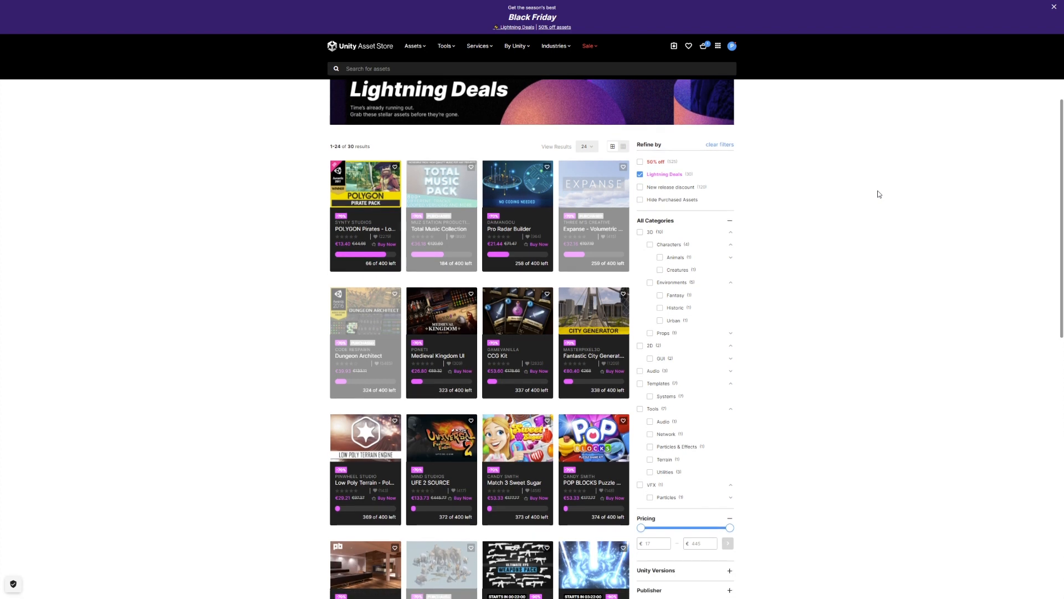
pyautogui.scroll(-3)
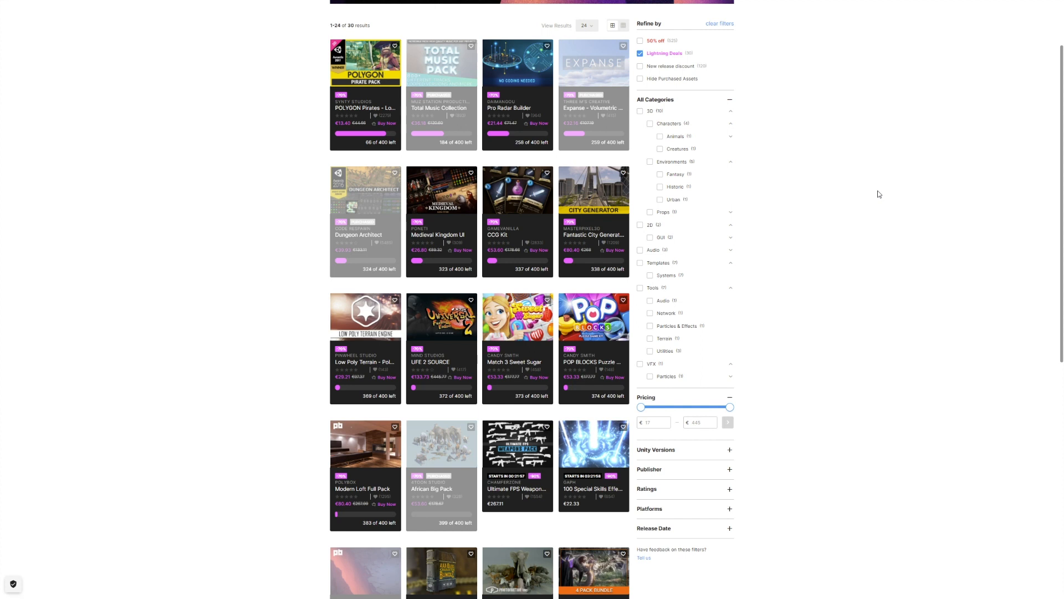
pyautogui.scroll(-3)
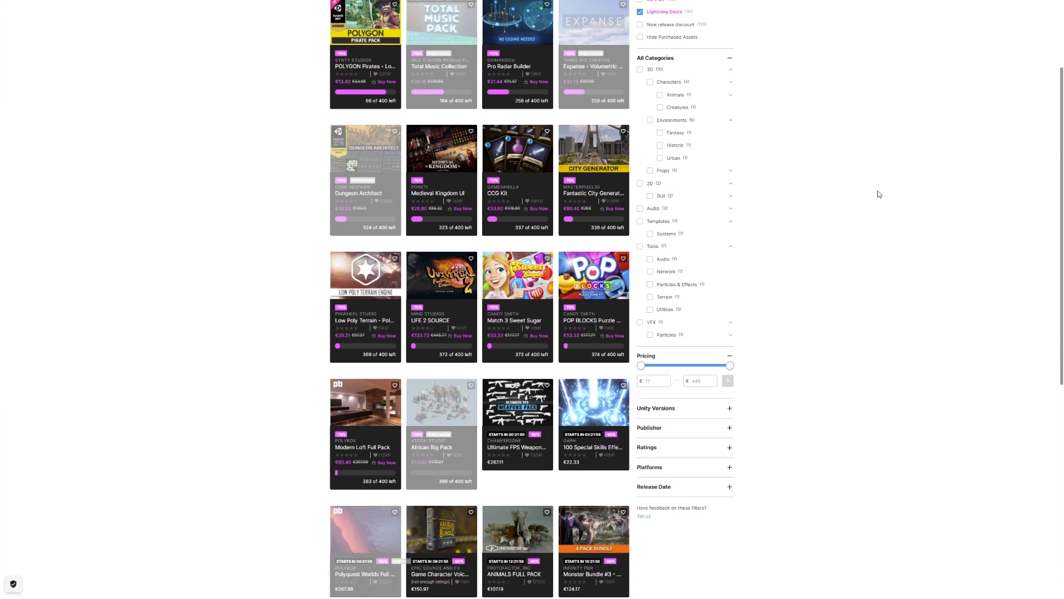
pyautogui.scroll(-3)
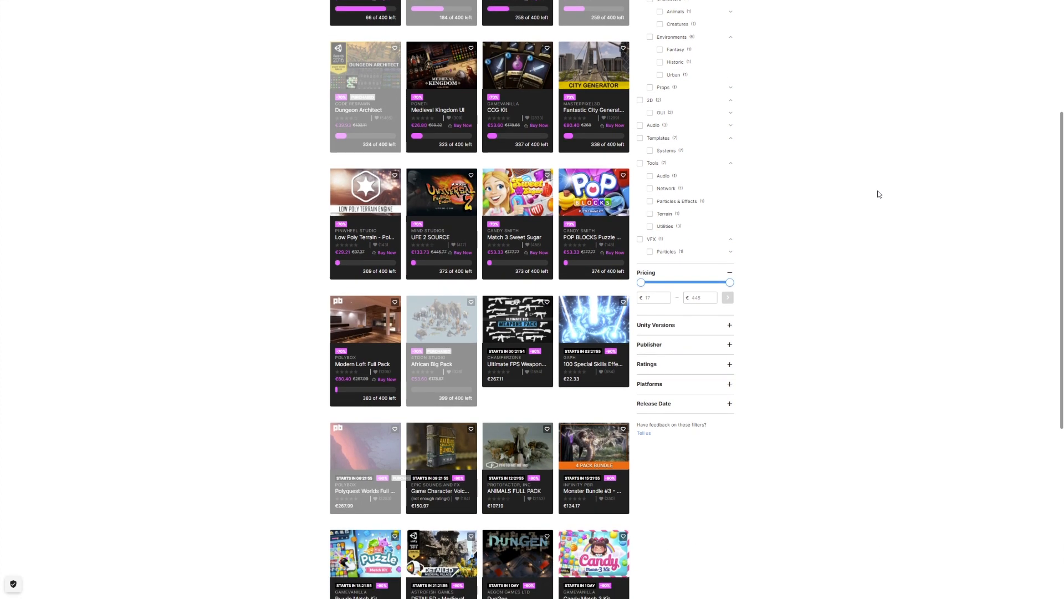
pyautogui.scroll(-3)
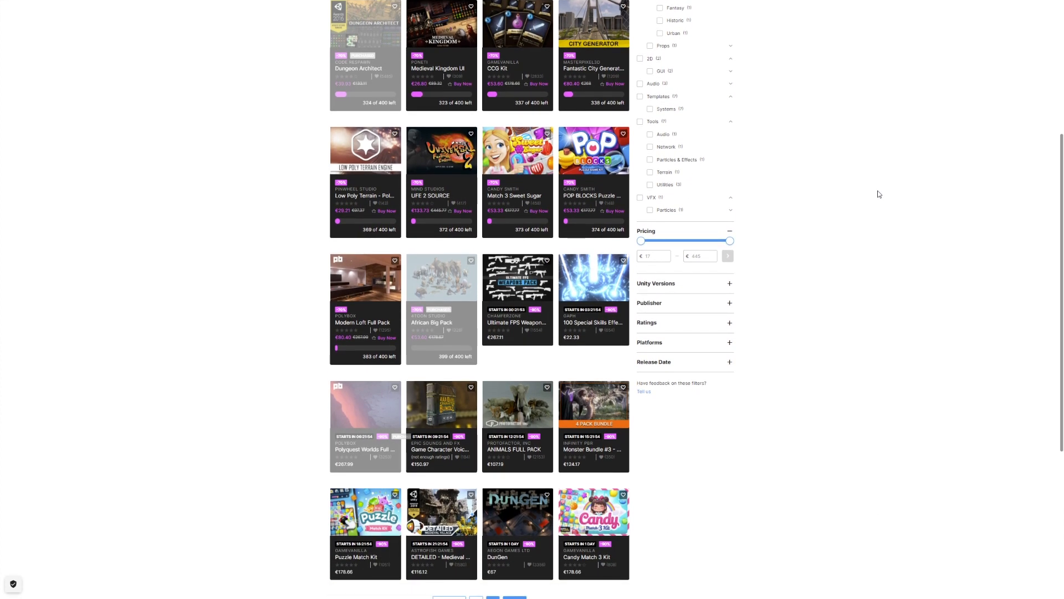
pyautogui.scroll(-3)
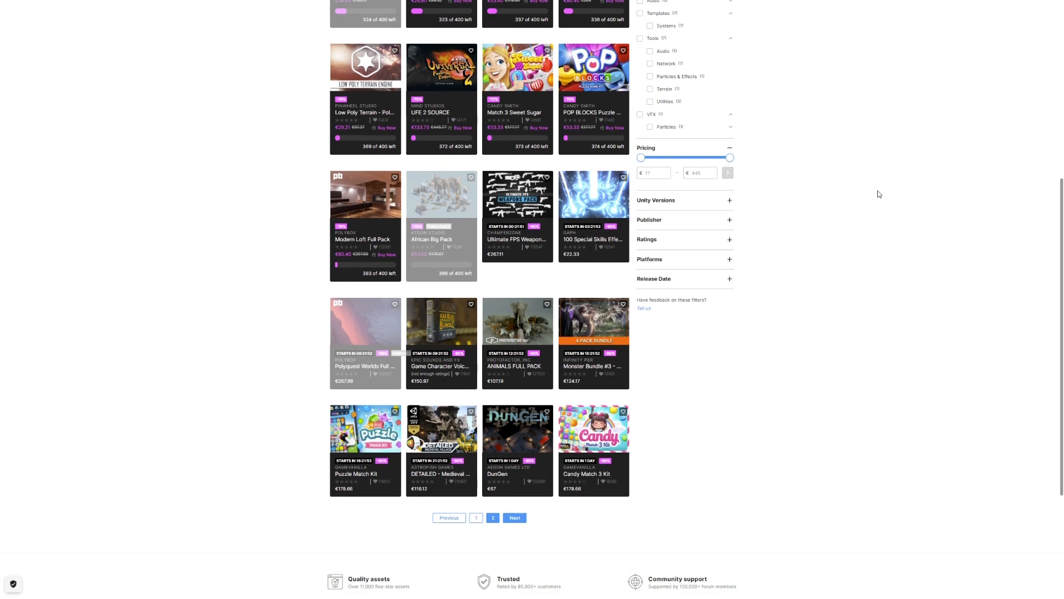
pyautogui.moveTo(605, 451)
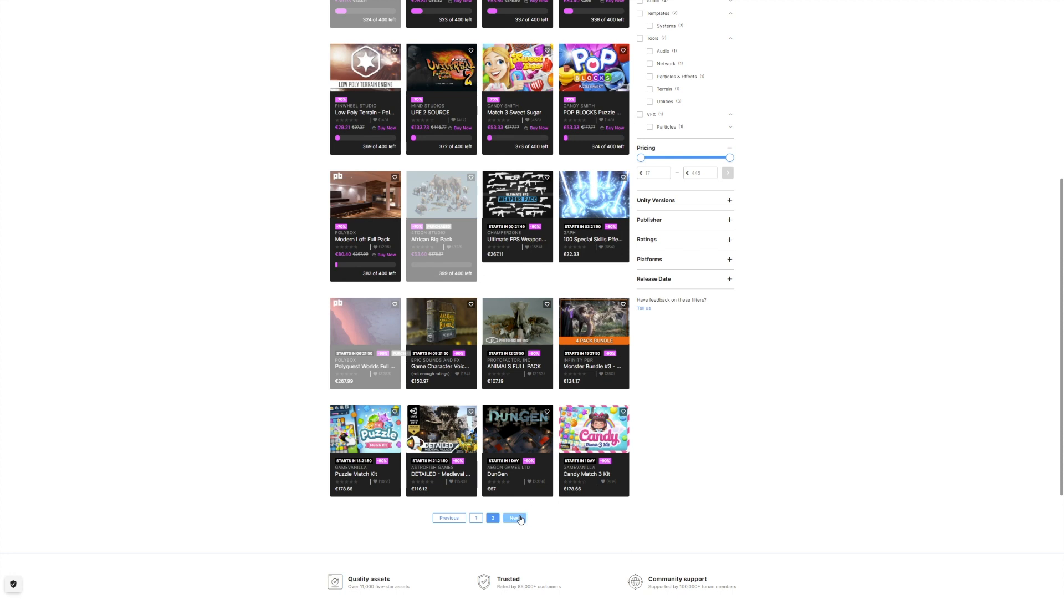
pyautogui.click(515, 517)
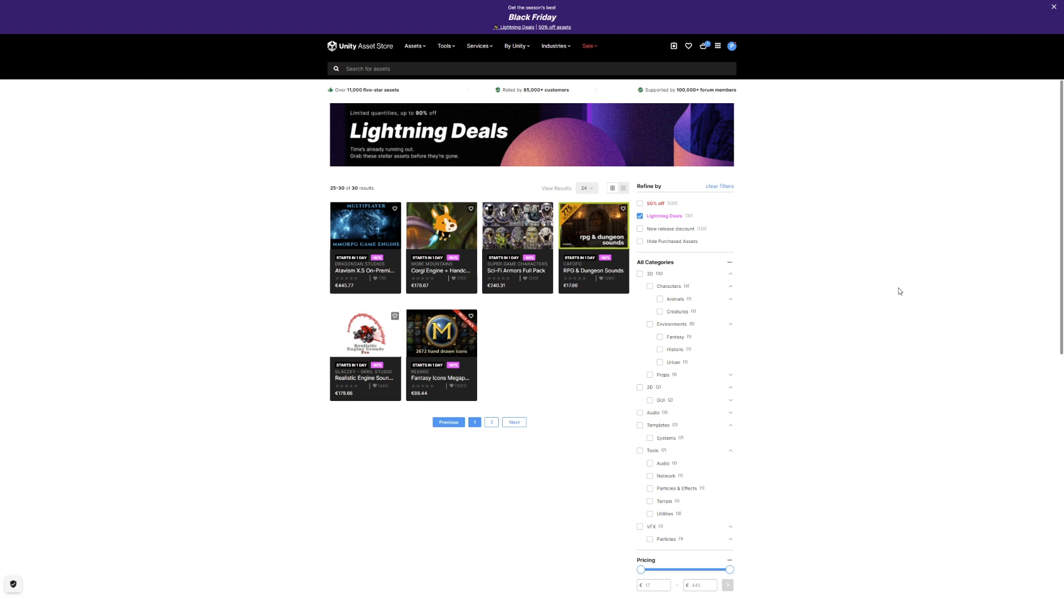
pyautogui.moveTo(831, 308)
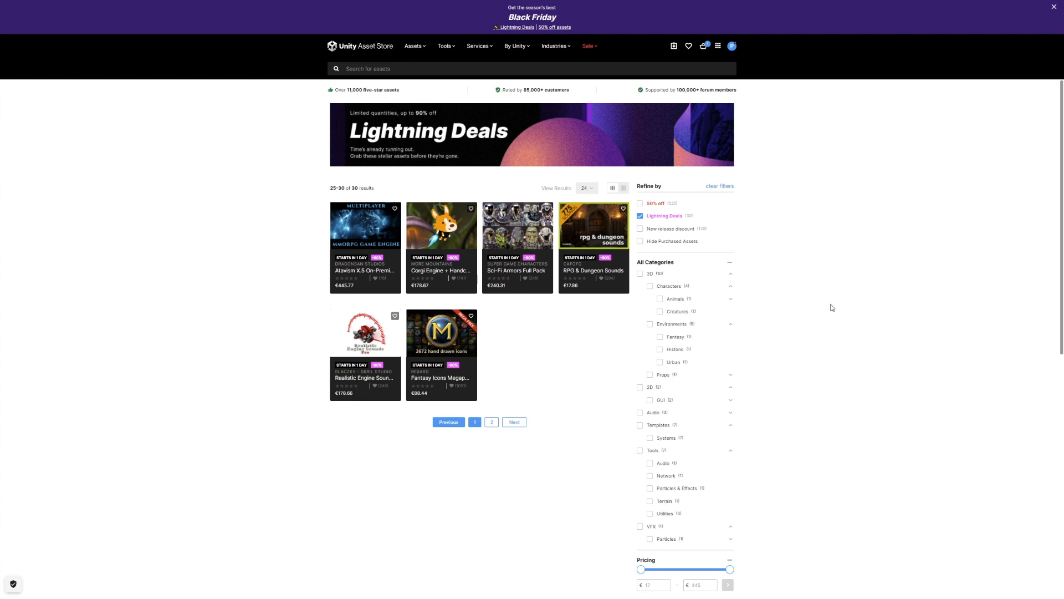
pyautogui.moveTo(514, 422)
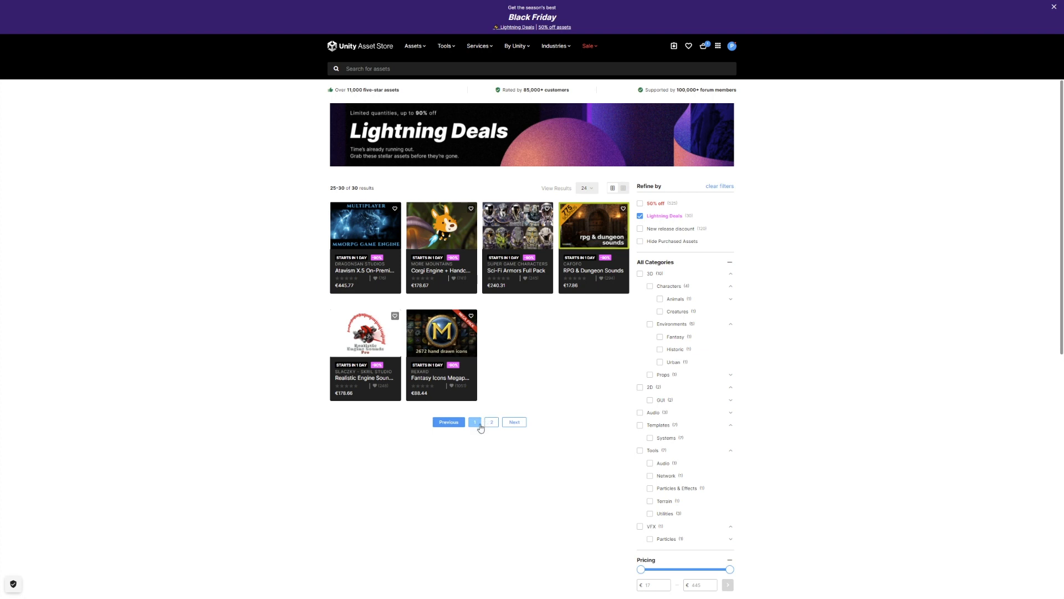
pyautogui.click(491, 422)
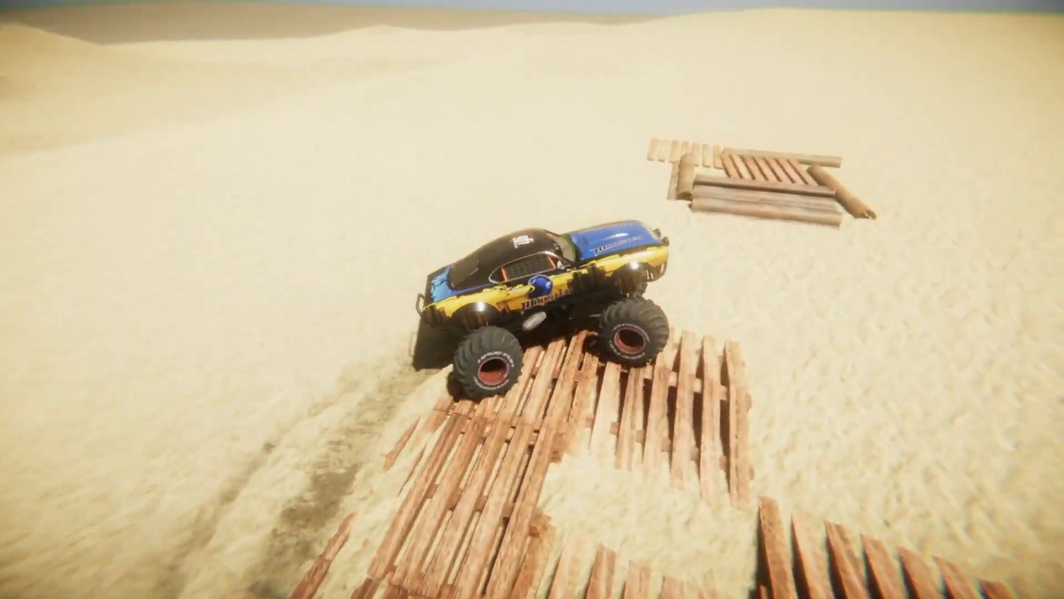
pyautogui.press('w')
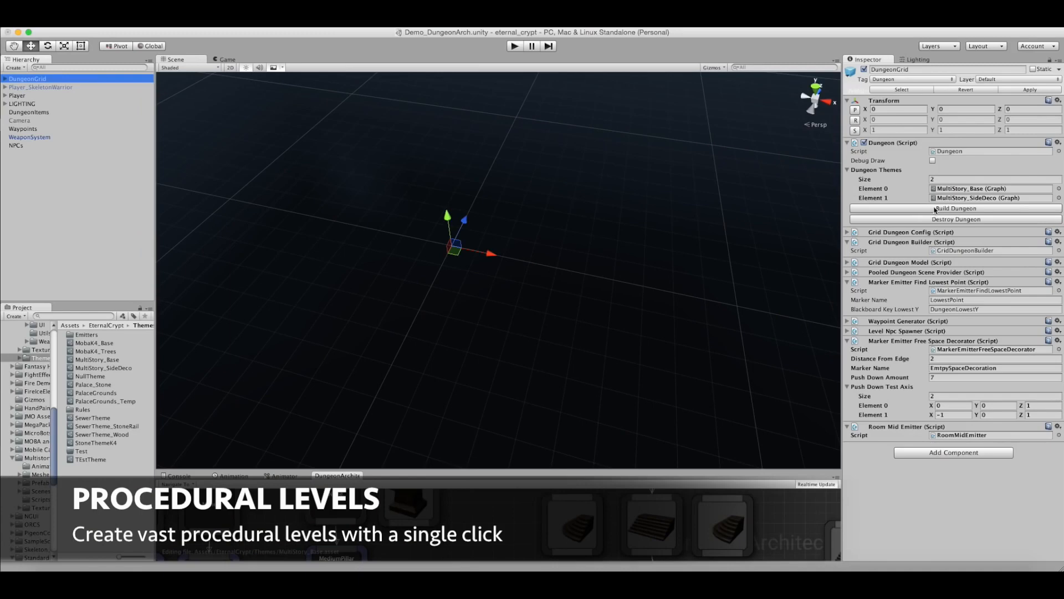
# Run Build Dungeon in DungeonGrid's Dungeon (Script) component to generate the level
pyautogui.click(956, 209)
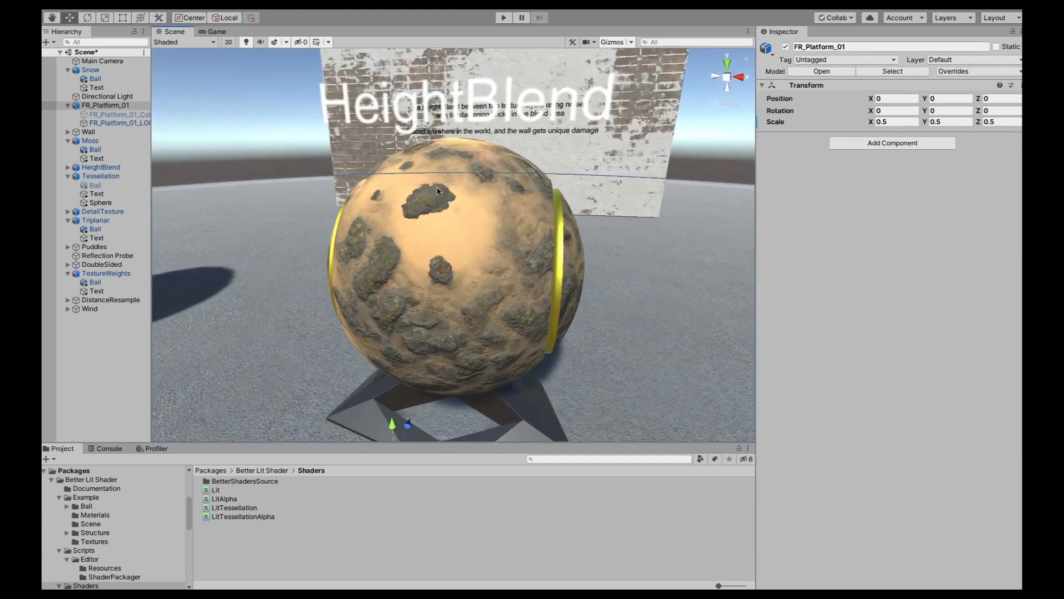
pyautogui.moveTo(438, 190); pyautogui.dragTo(539, 255)
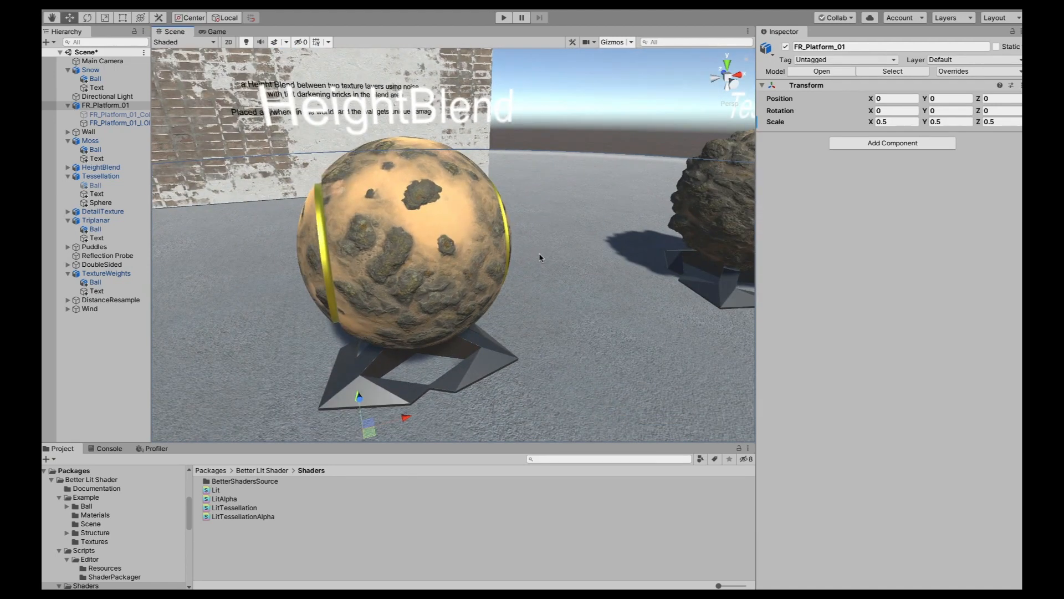
pyautogui.moveTo(531, 259)
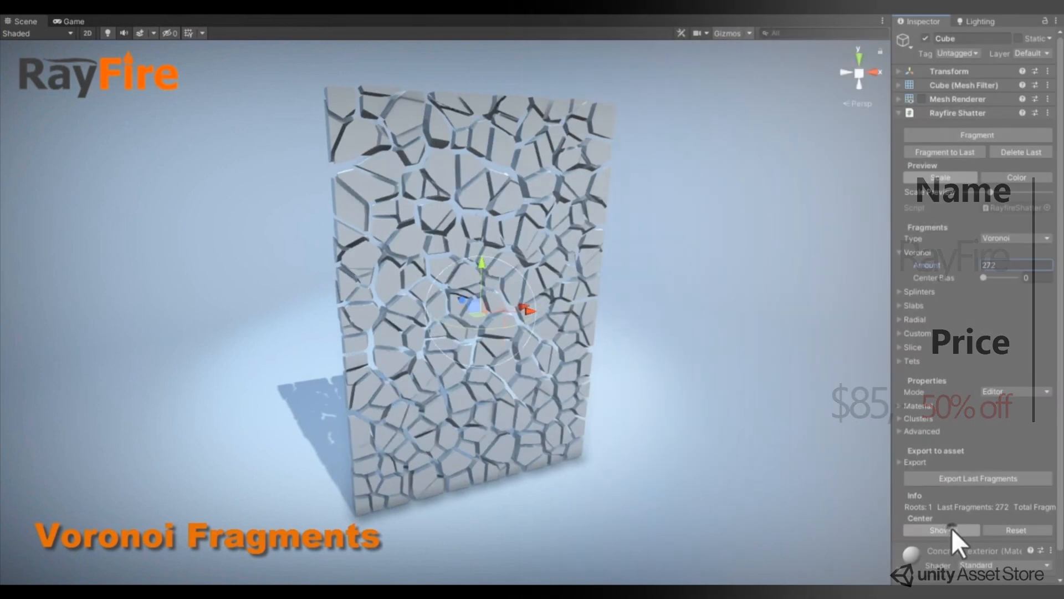
# Move the Voronoi center toward the wall's top-left and fragment the wall
pyautogui.moveTo(997, 277); pyautogui.dragTo(1010, 278)
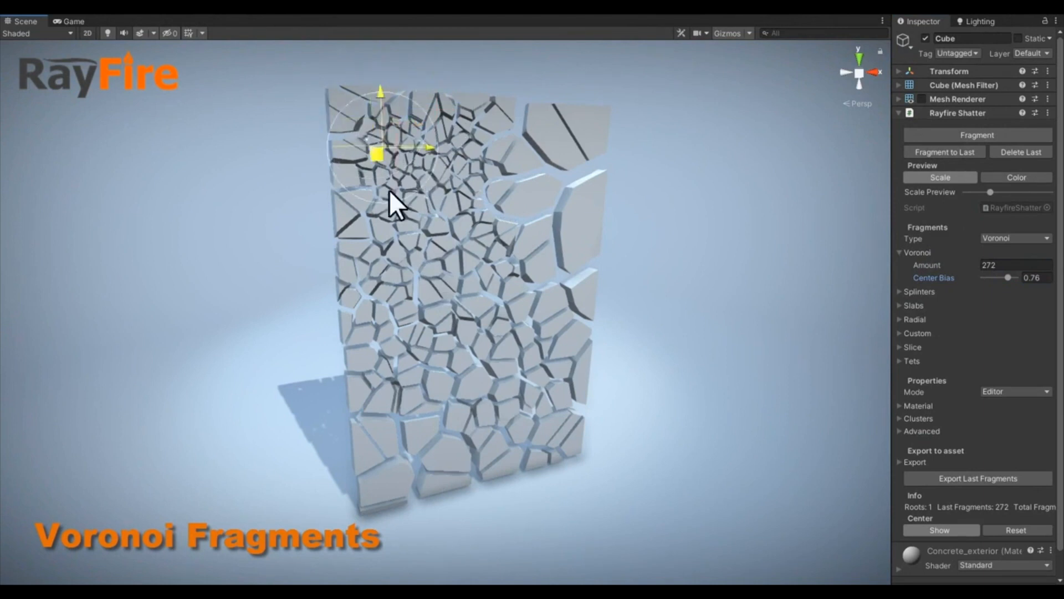
pyautogui.moveTo(991, 277); pyautogui.dragTo(1039, 278)
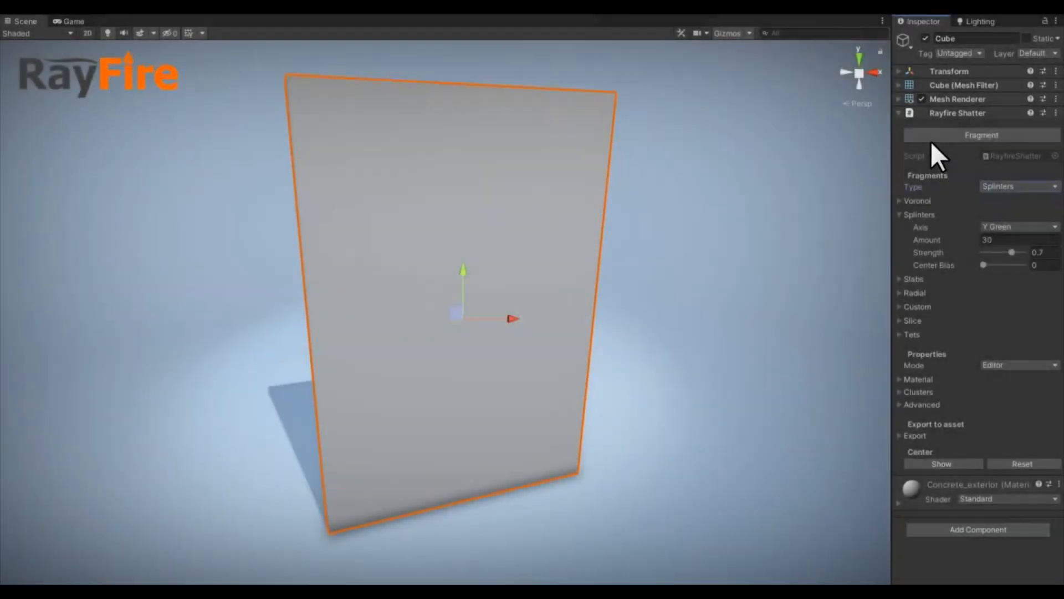
pyautogui.click(980, 134)
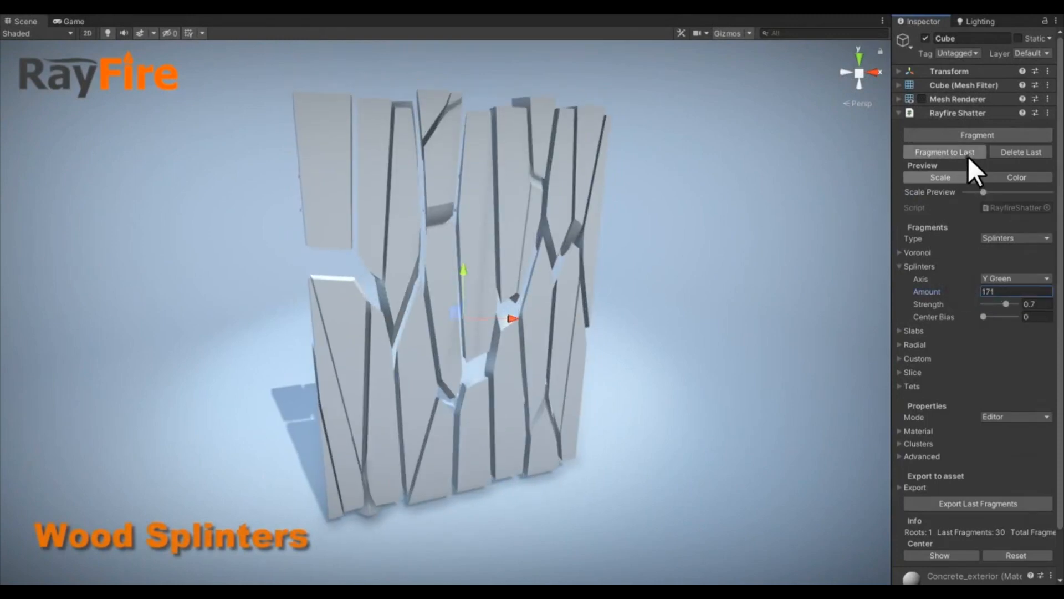
# Strengthen splinters and refragment, then switch to Slabs and adjust the slab Amount
pyautogui.moveTo(1008, 304); pyautogui.dragTo(1011, 304)
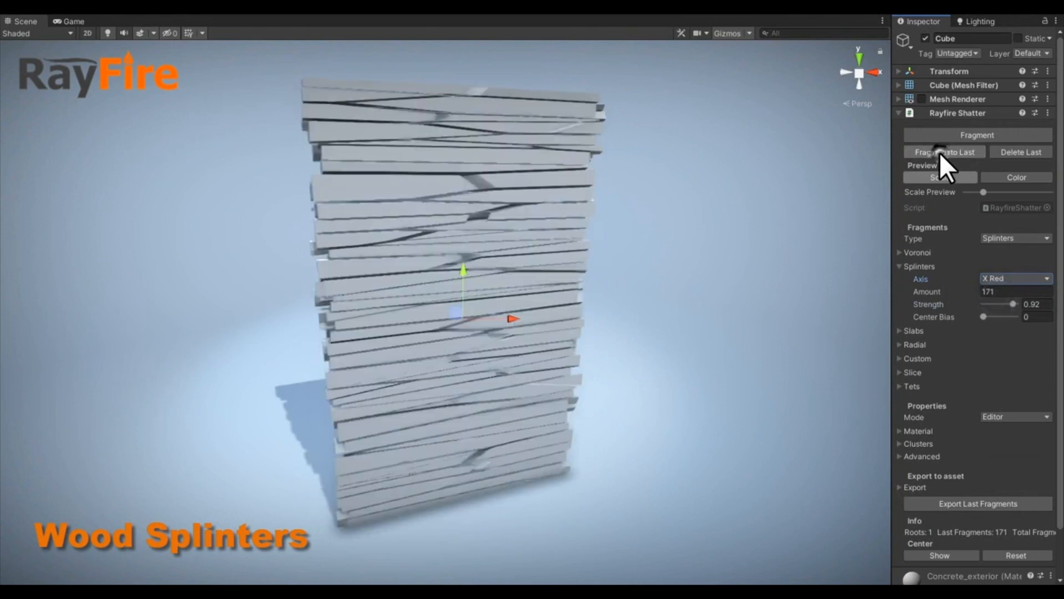
pyautogui.click(1016, 278)
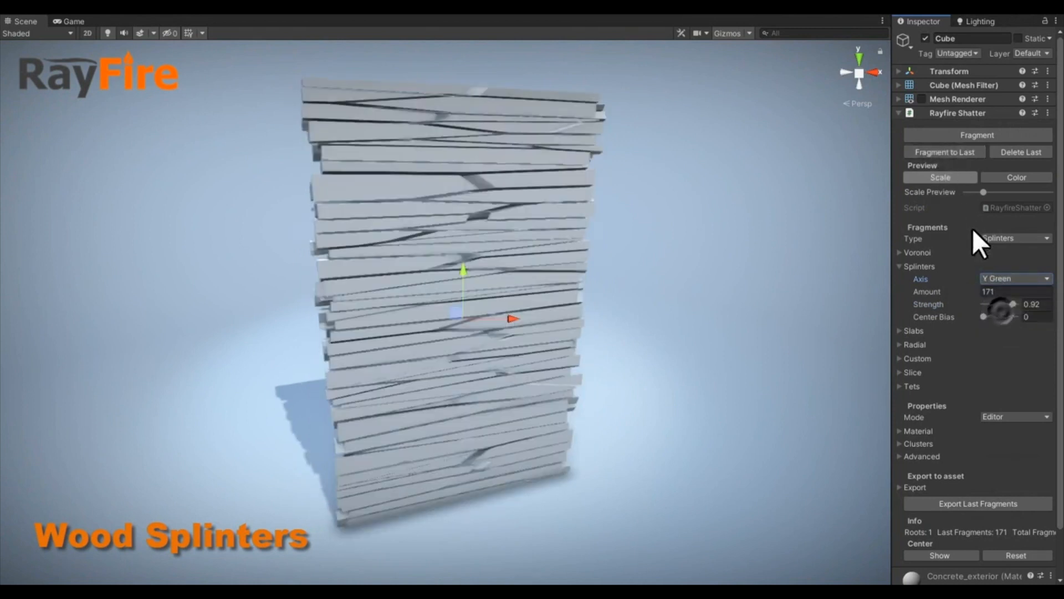
pyautogui.click(1015, 239)
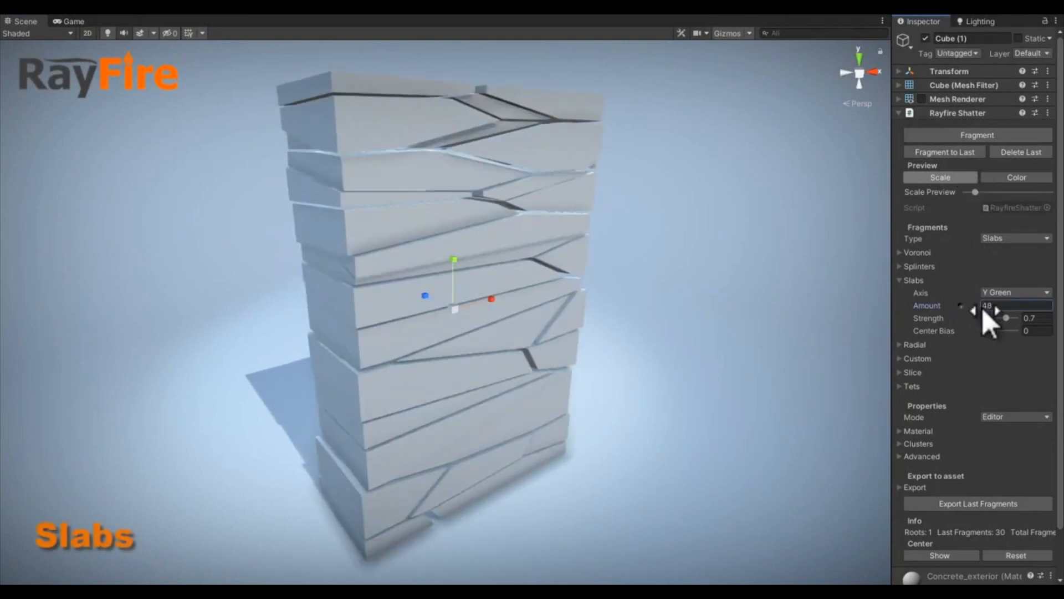
pyautogui.moveTo(974, 193); pyautogui.dragTo(1024, 192)
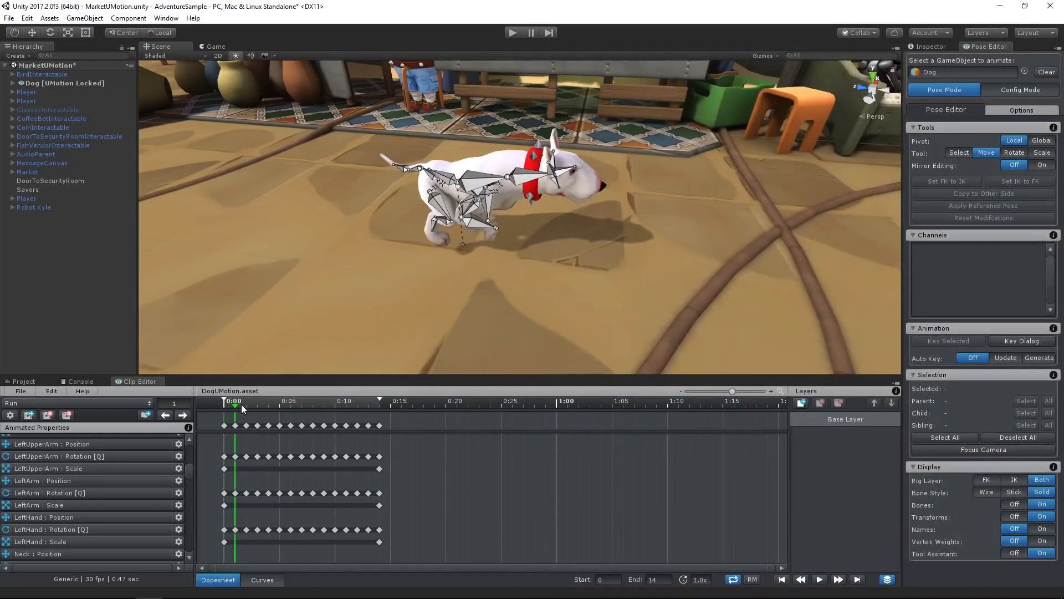
# Move the Run clip's playhead to around 1:10 for a new stride pose
pyautogui.click(679, 401)
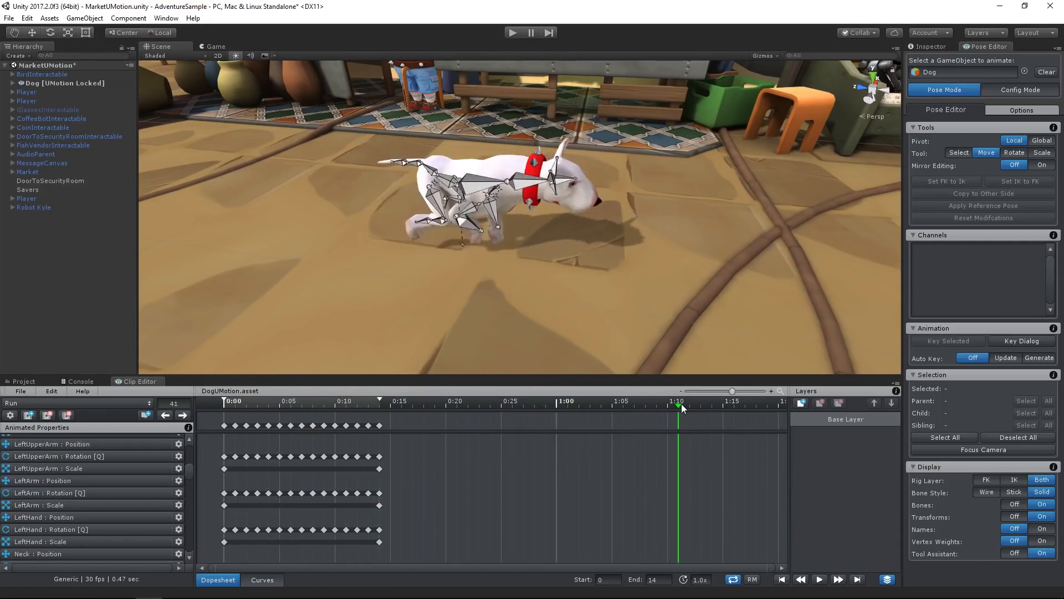